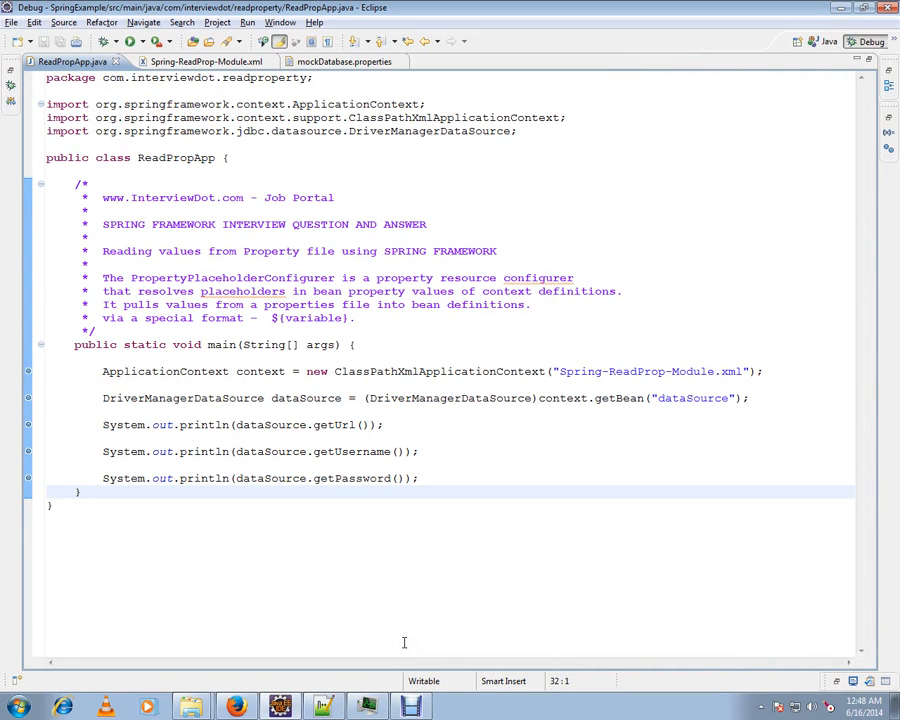
mouse_move(376, 452)
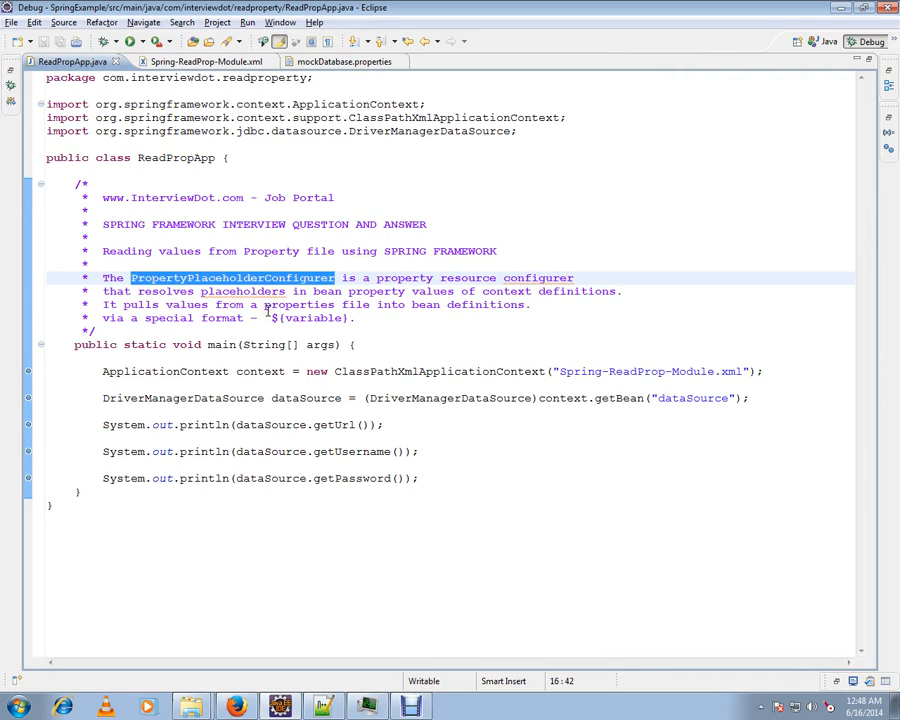
mouse_move(530, 284)
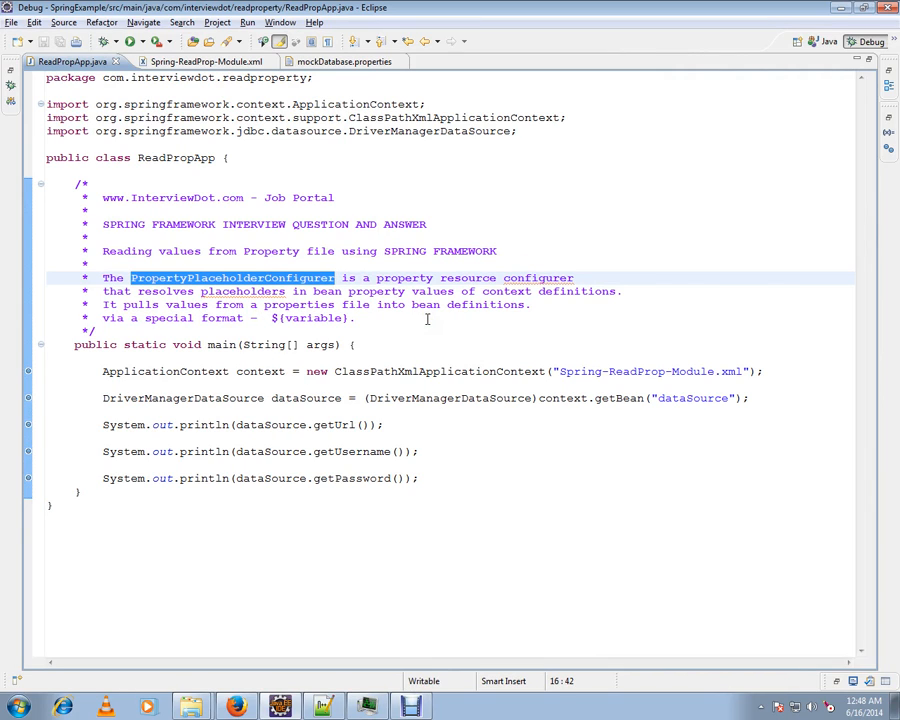
mouse_move(452, 312)
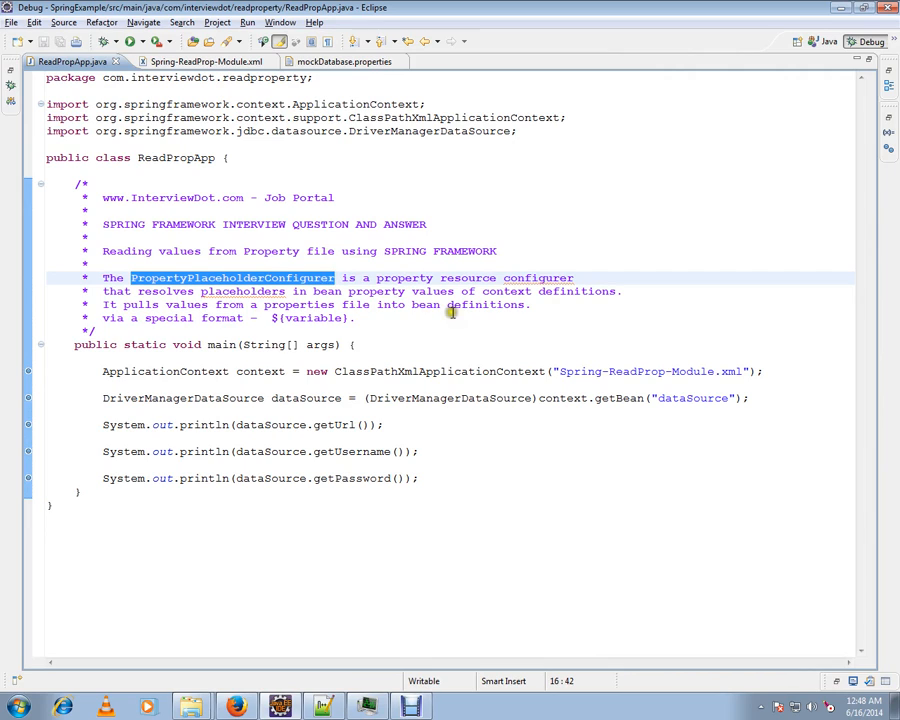
mouse_move(610, 284)
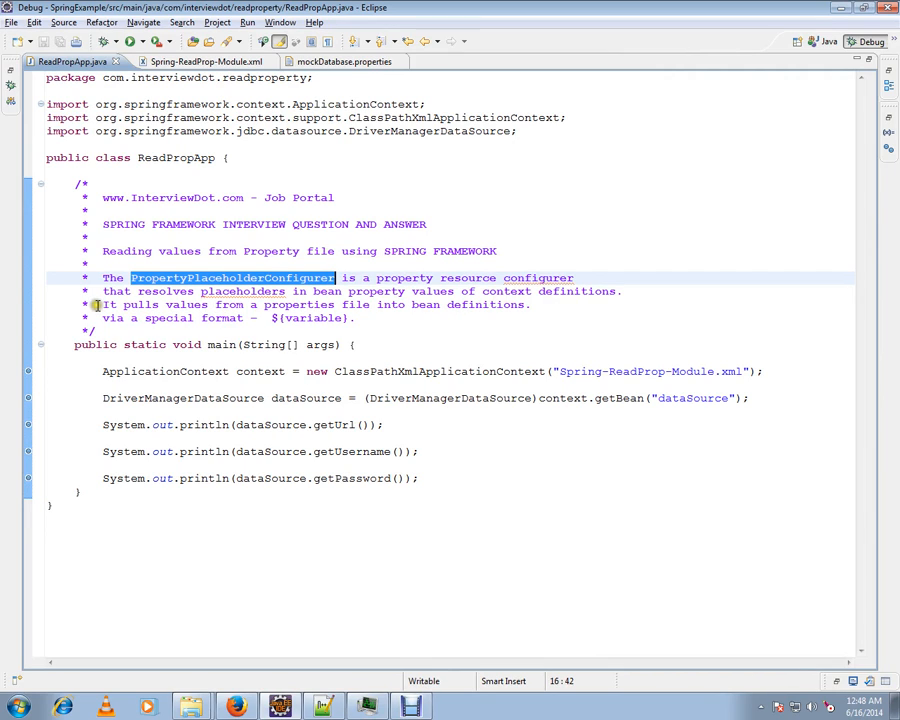
Review the bean-definition comment and the dataSource properties and configurer class in Spring-ReadProp-Module.xml
click(230, 304)
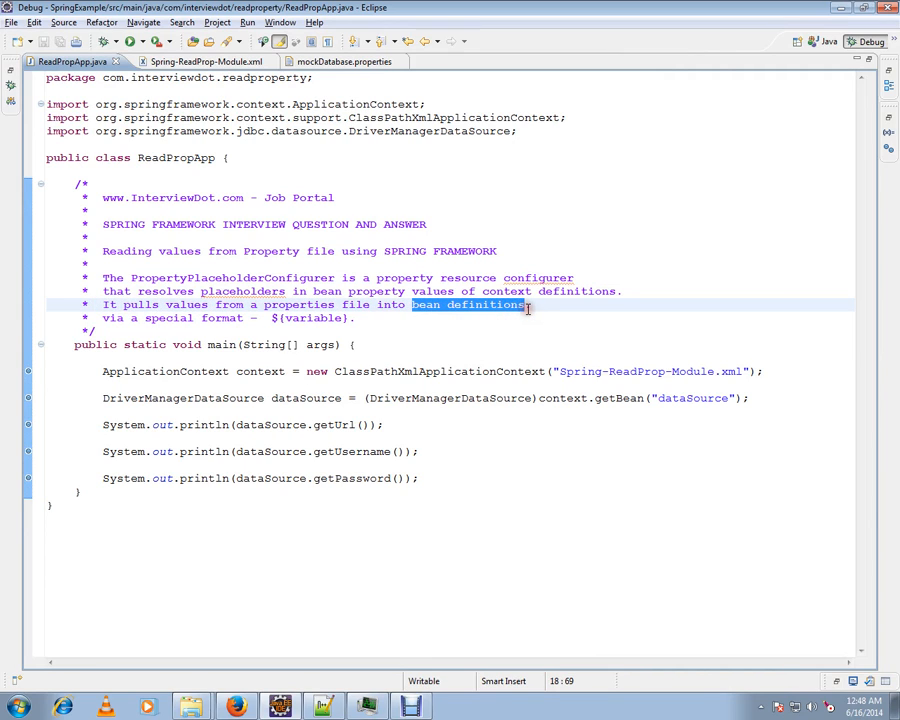
mouse_move(376, 304)
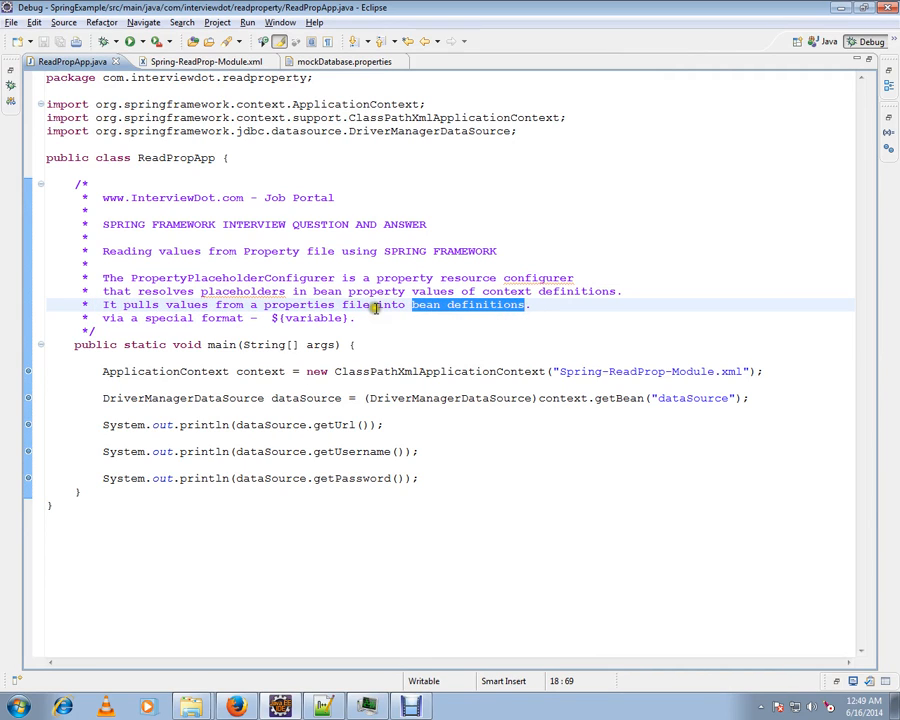
click(360, 318)
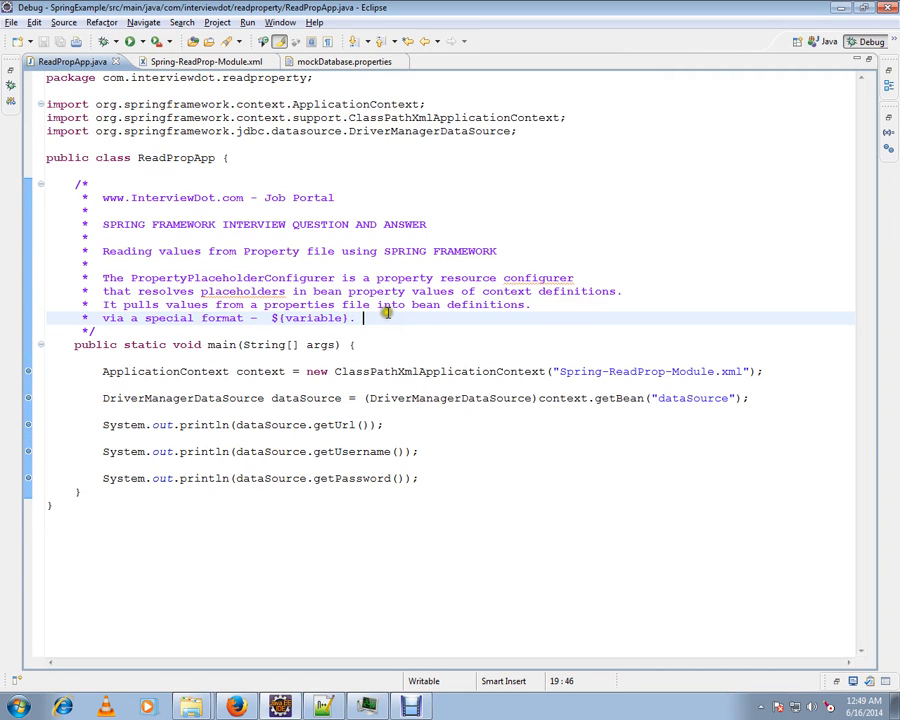
mouse_move(436, 326)
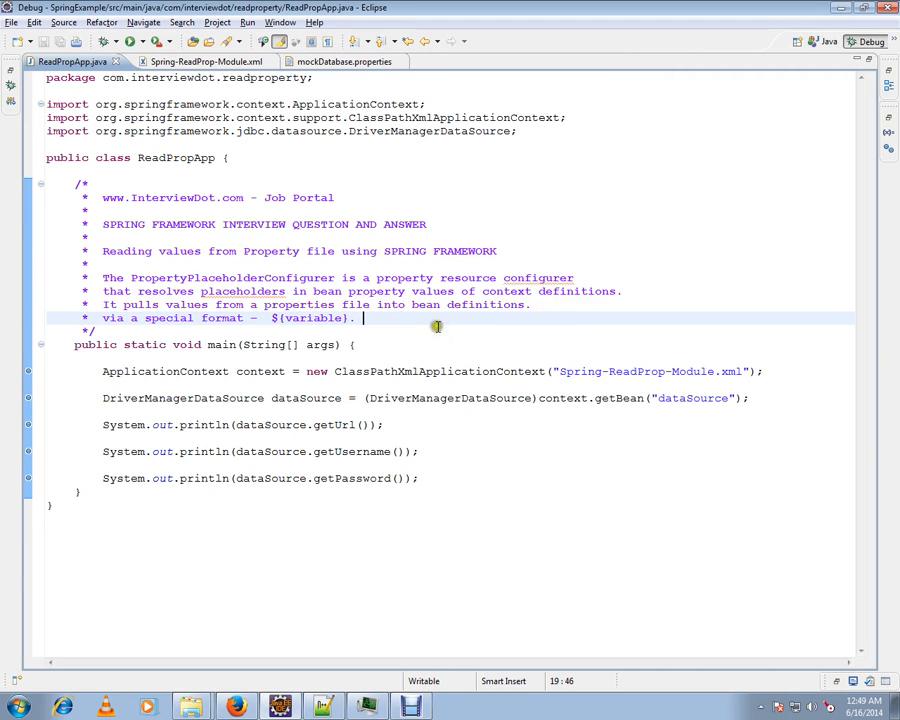
double_click(310, 318)
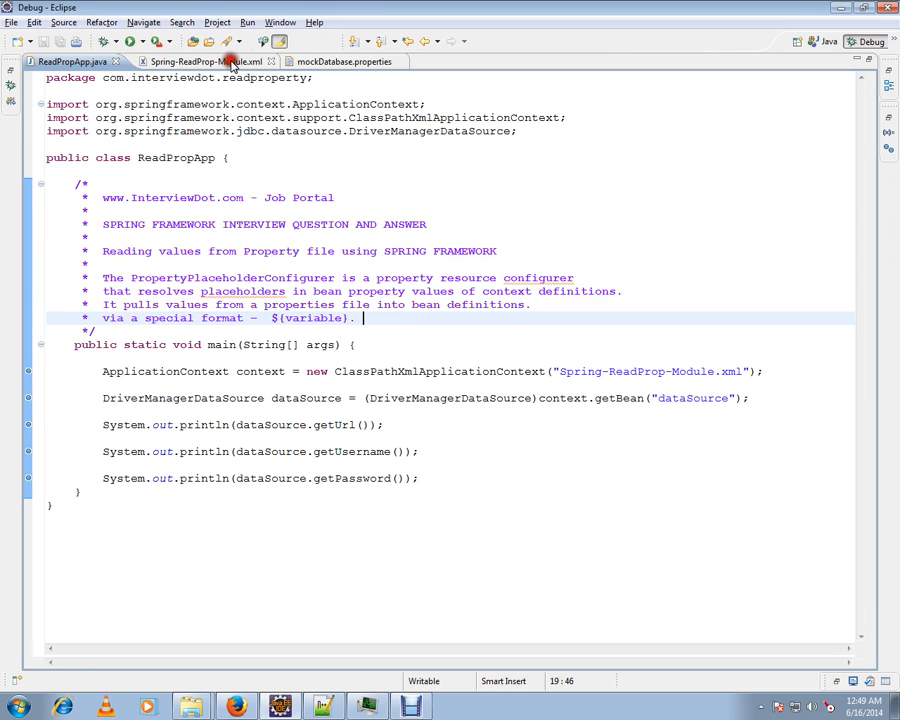
click(200, 60)
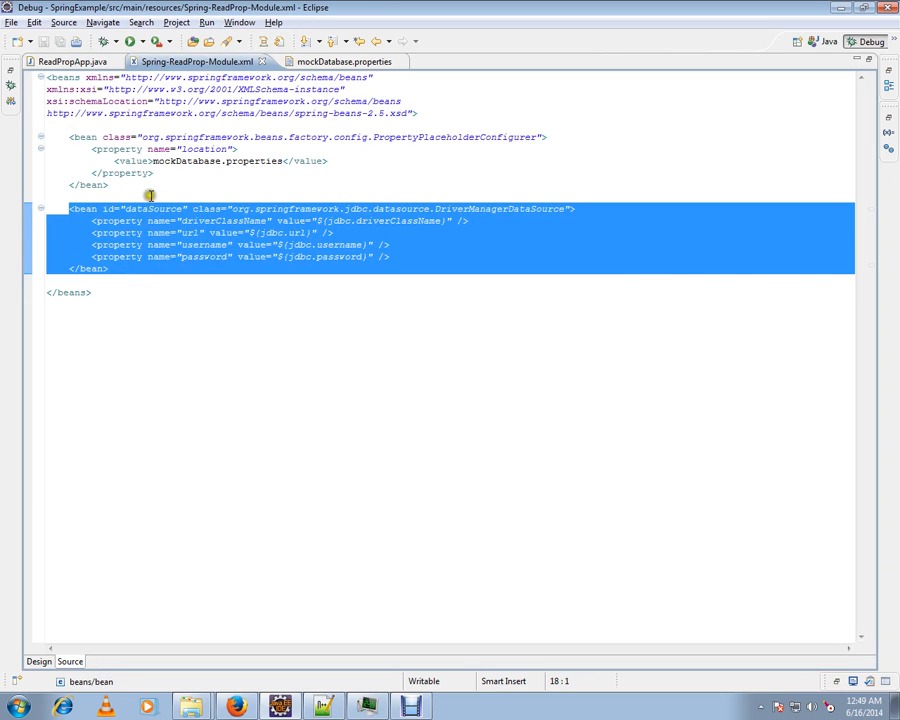
double_click(152, 208)
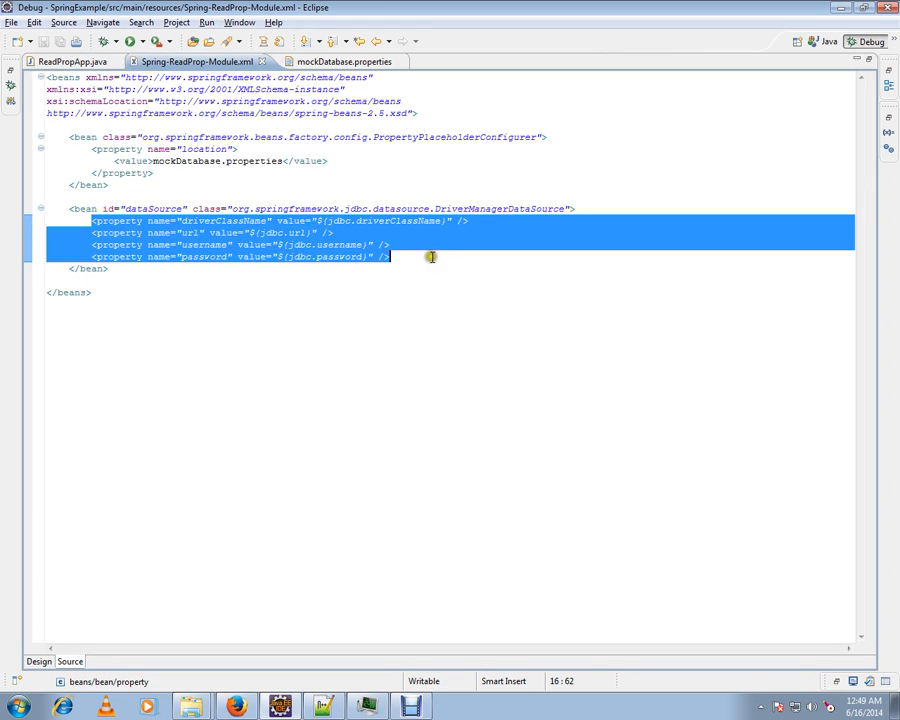
click(324, 220)
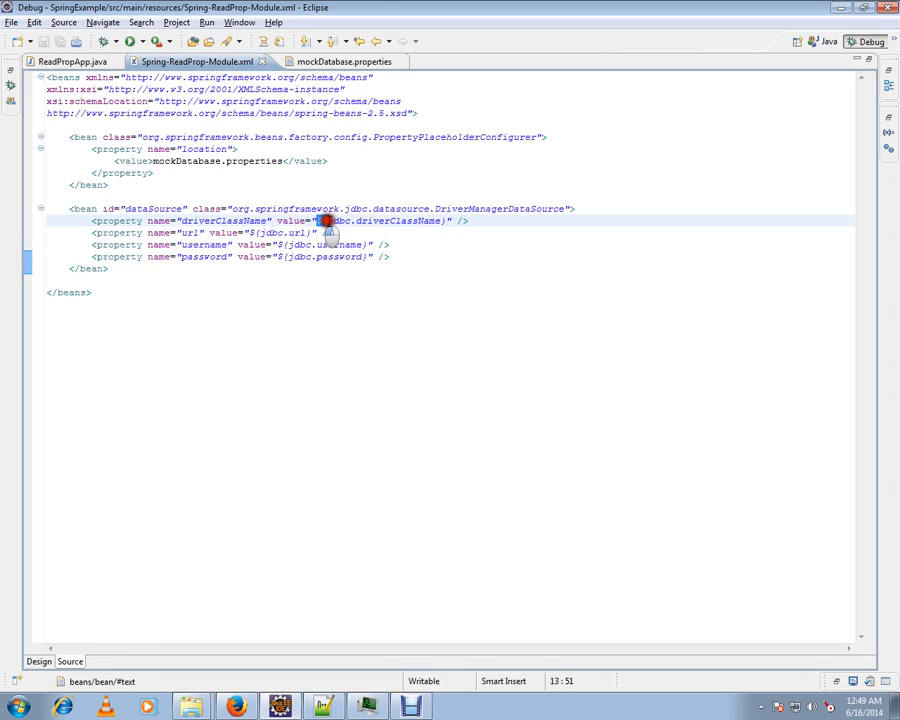
double_click(380, 220)
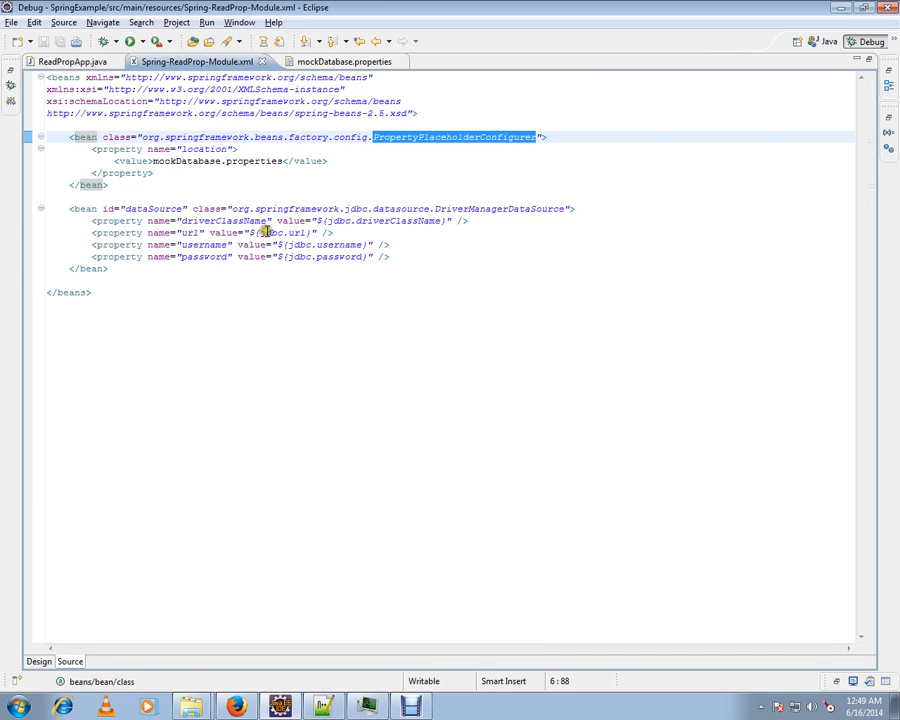
click(290, 220)
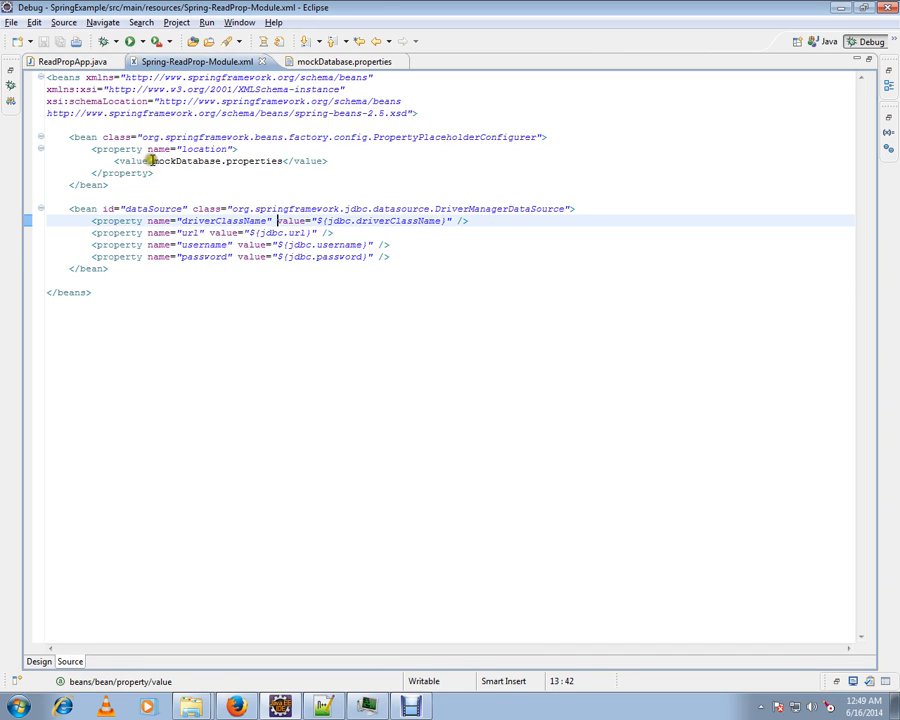
Note mockDatabase.properties and PropertyPlaceholderConfigurer, then debug ReadPropApp to the line-23 breakpoint
double_click(218, 160)
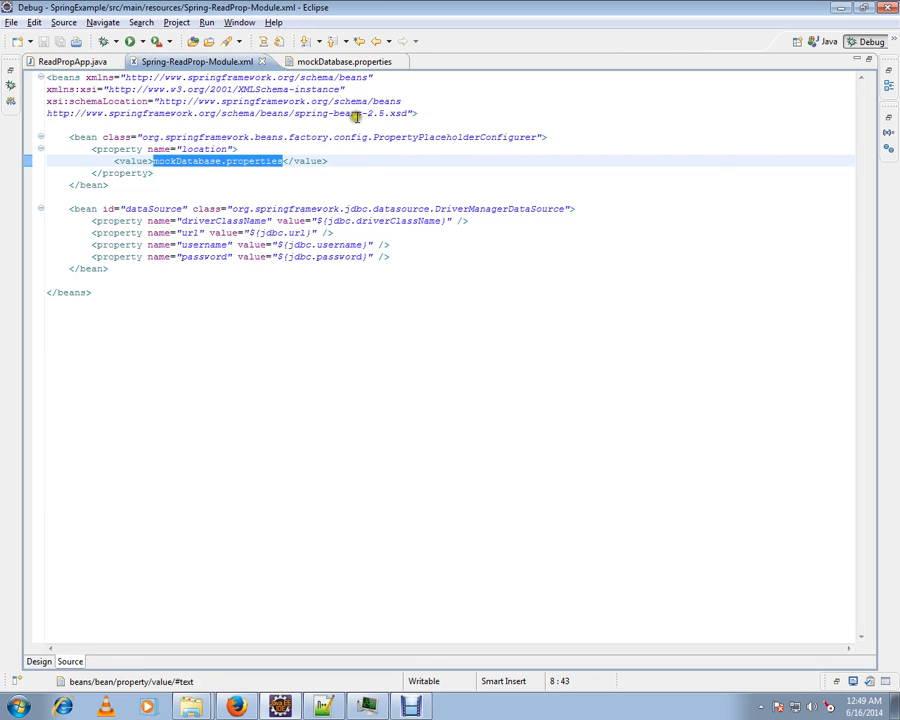
click(336, 60)
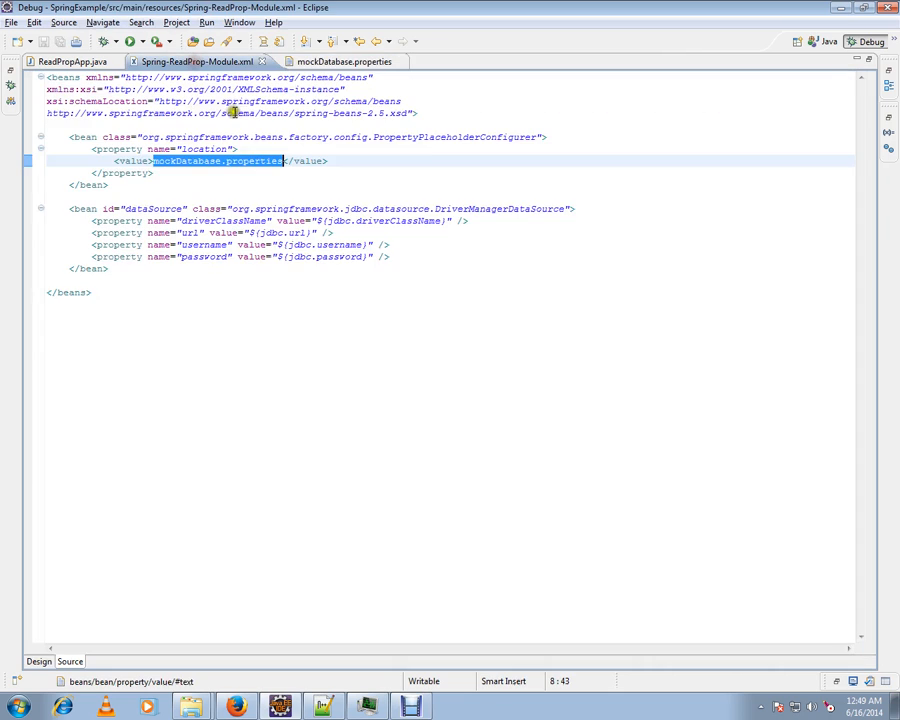
double_click(398, 136)
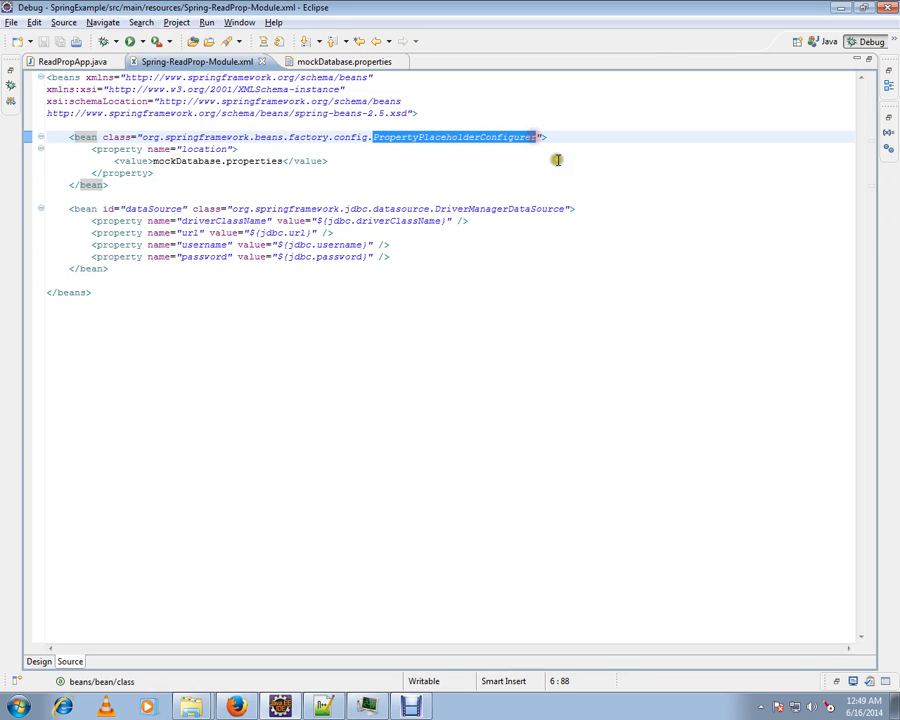
mouse_move(540, 156)
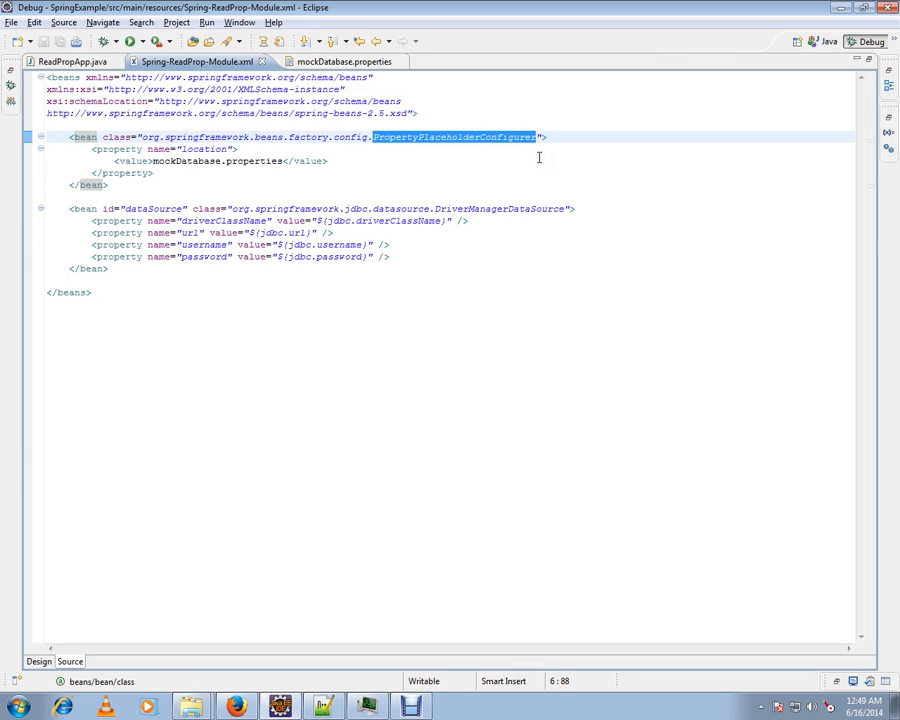
mouse_move(500, 144)
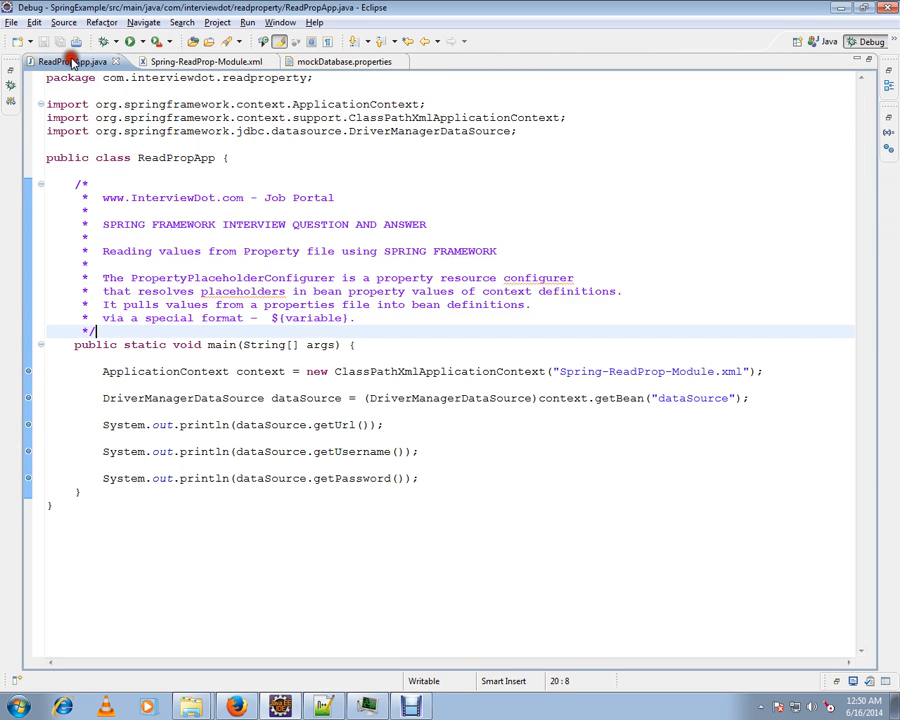
click(132, 40)
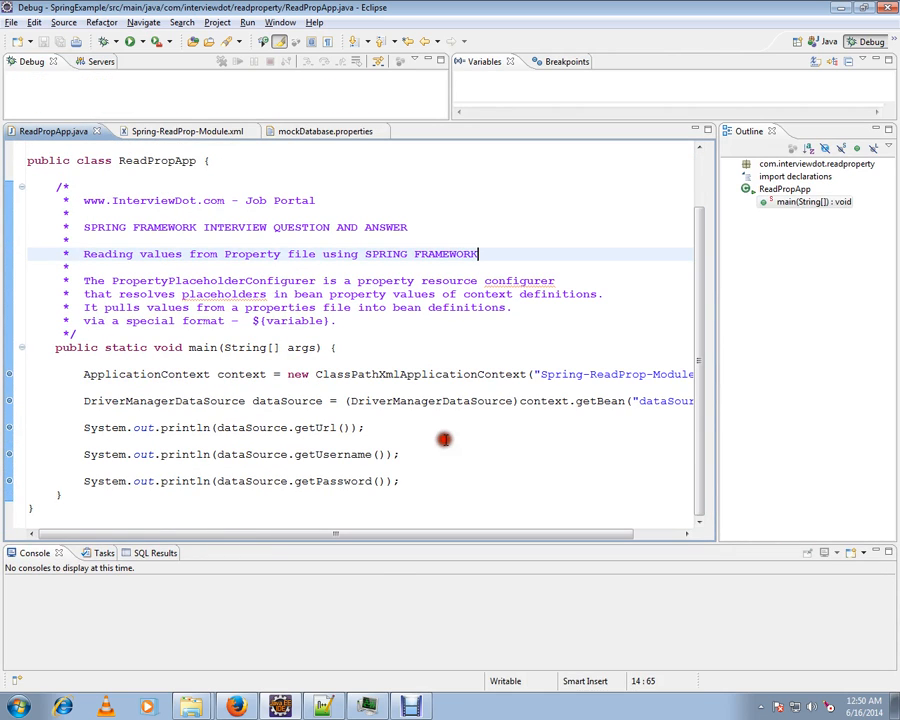
click(130, 40)
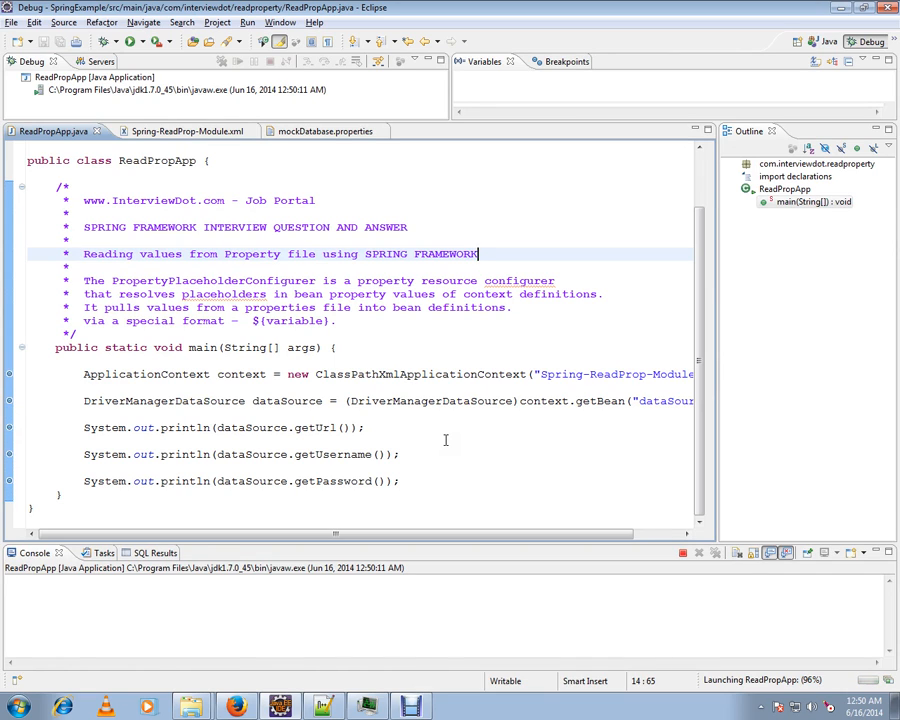
click(132, 40)
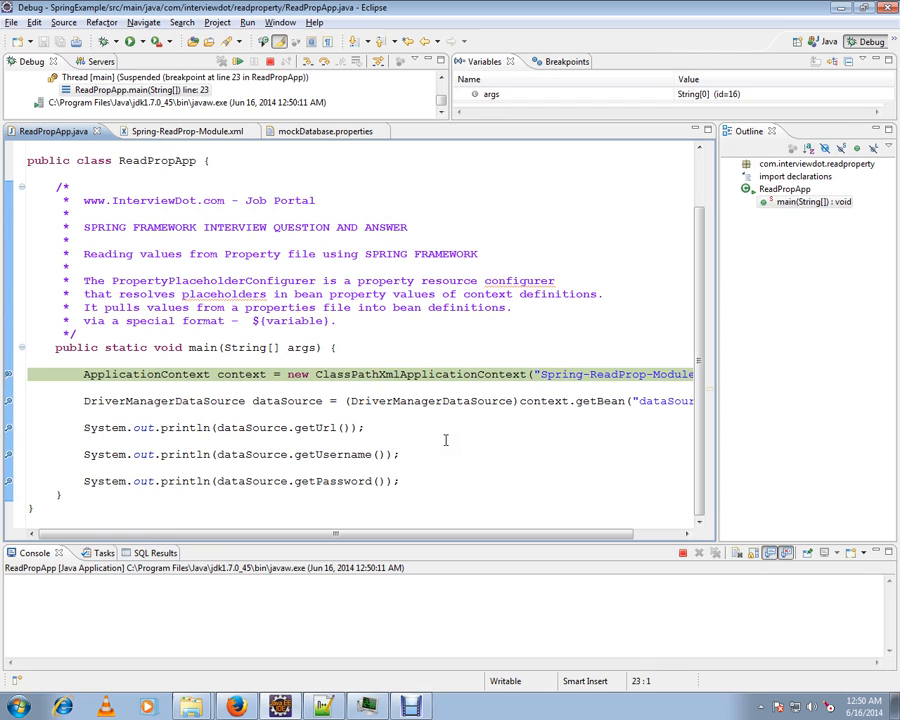
Step over to line 27 and inspect dataSource's url, username root and password from mockDatabase.properties
click(130, 40)
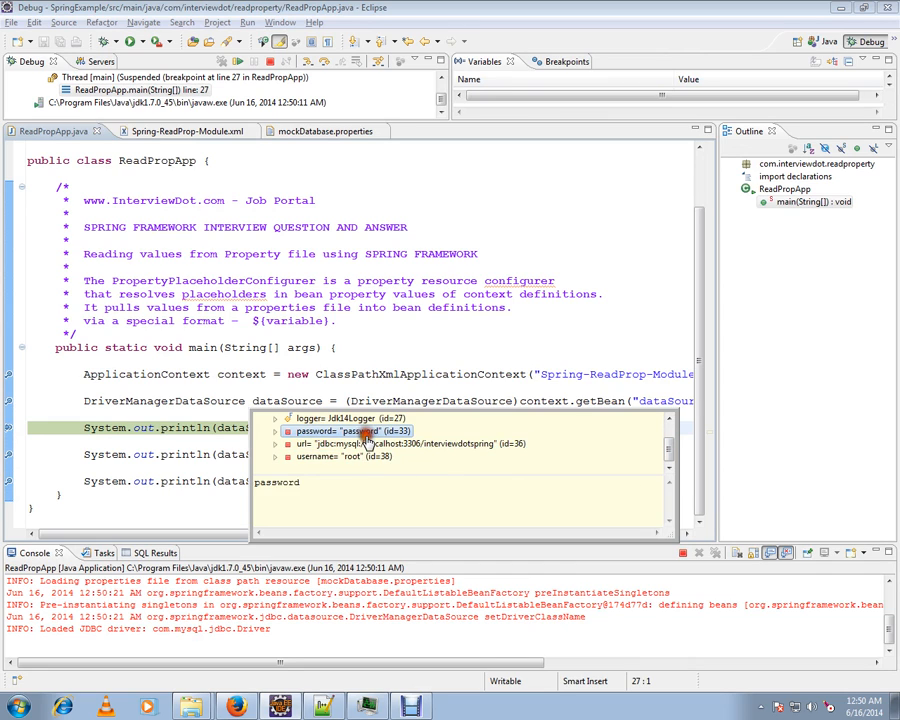
click(410, 348)
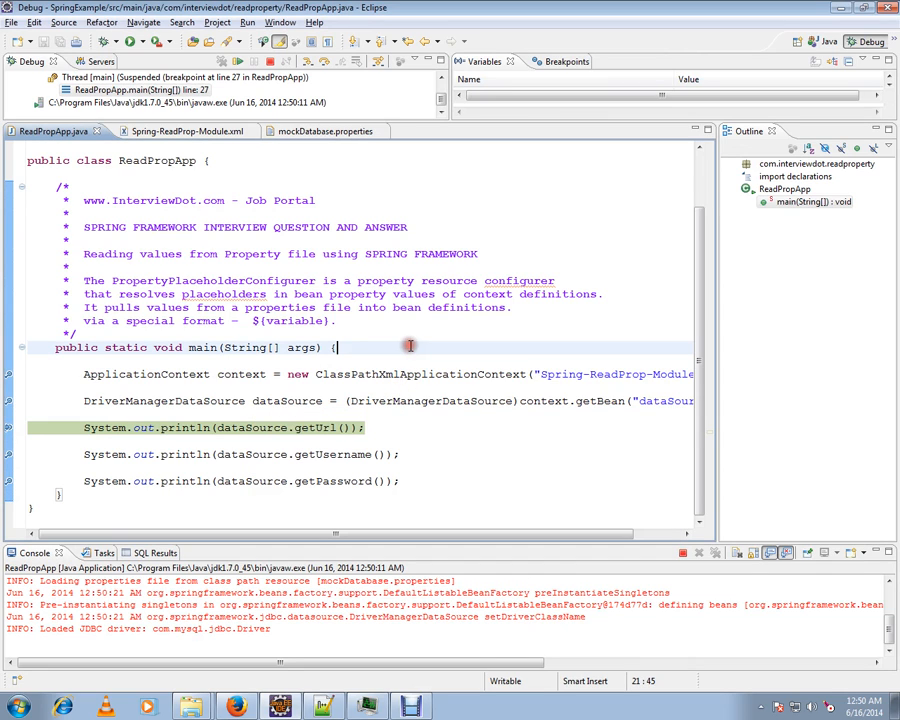